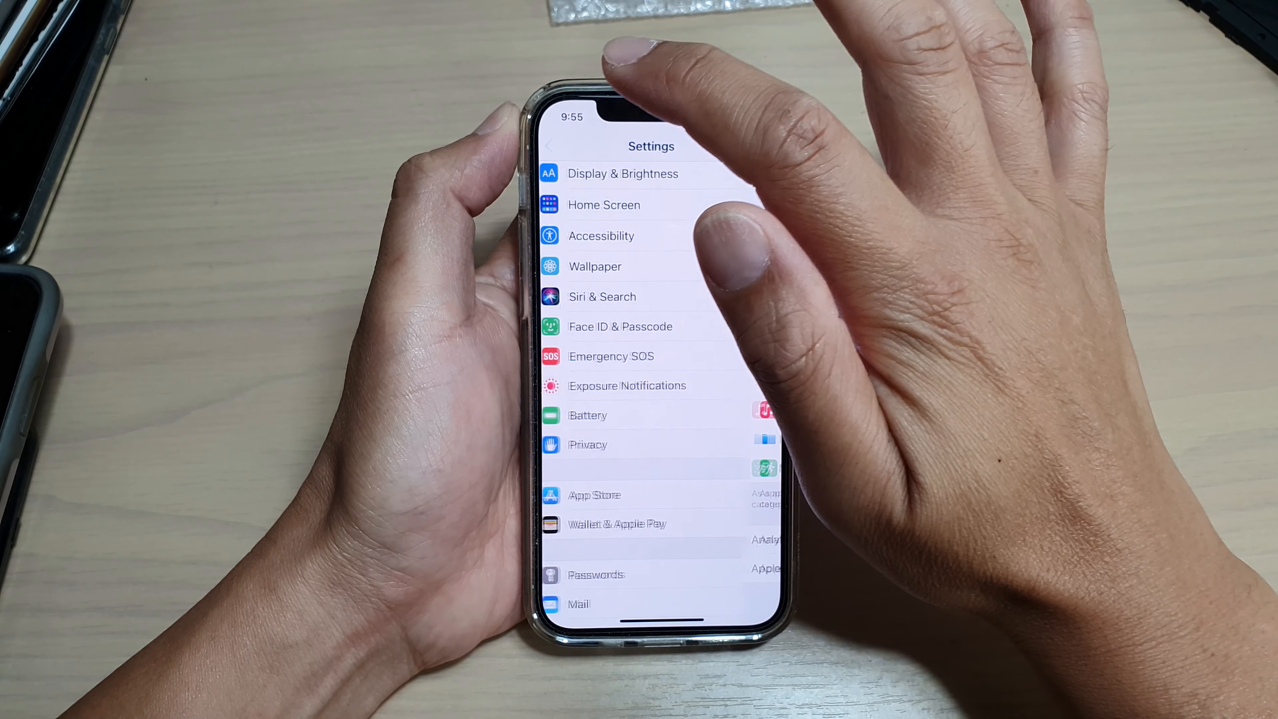
Navigate Privacy to Analytics & Improvements and reach the Analytics Data list of log-aggregated files.
scroll("down", 3)
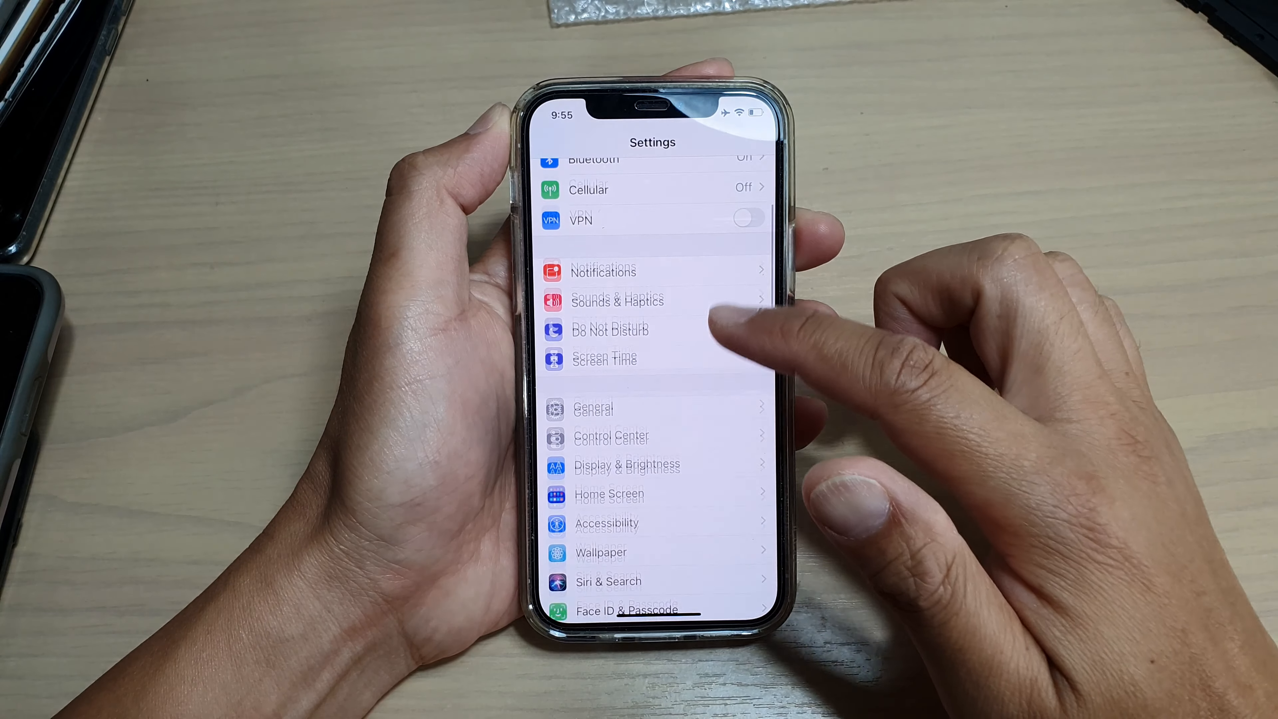
scroll("down", 3)
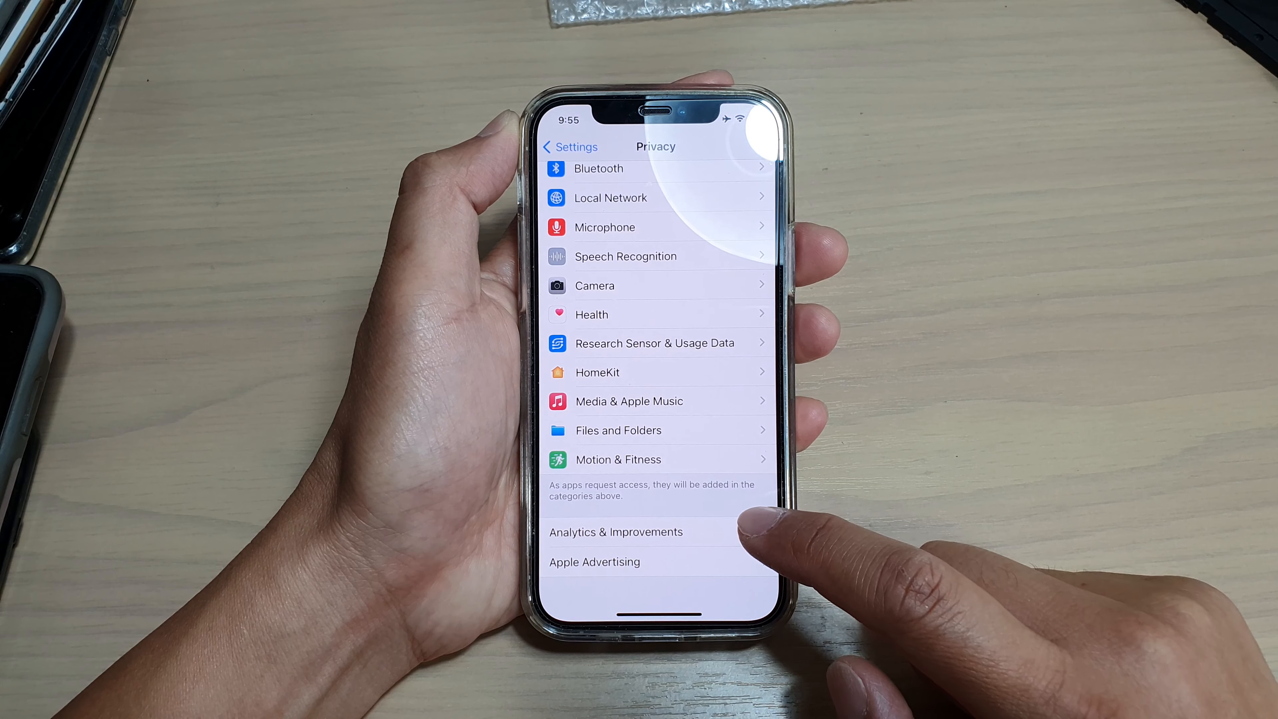
left_click(616, 532)
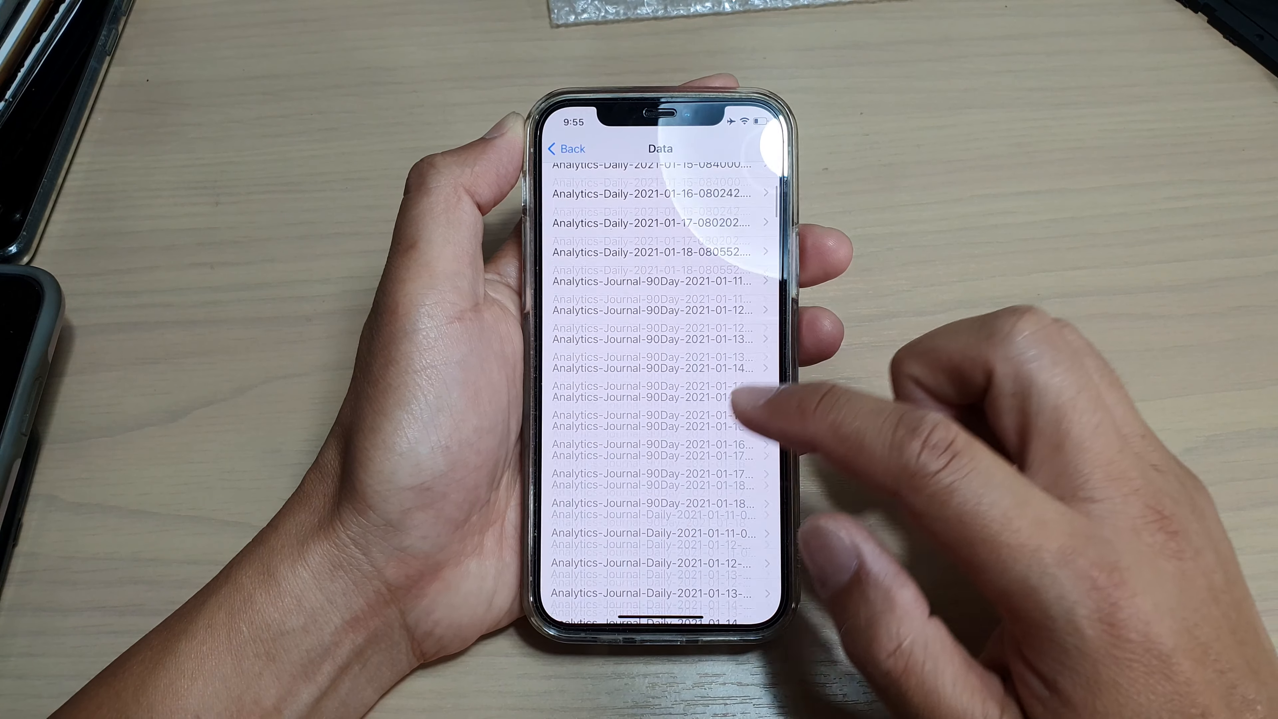
scroll("down", 3)
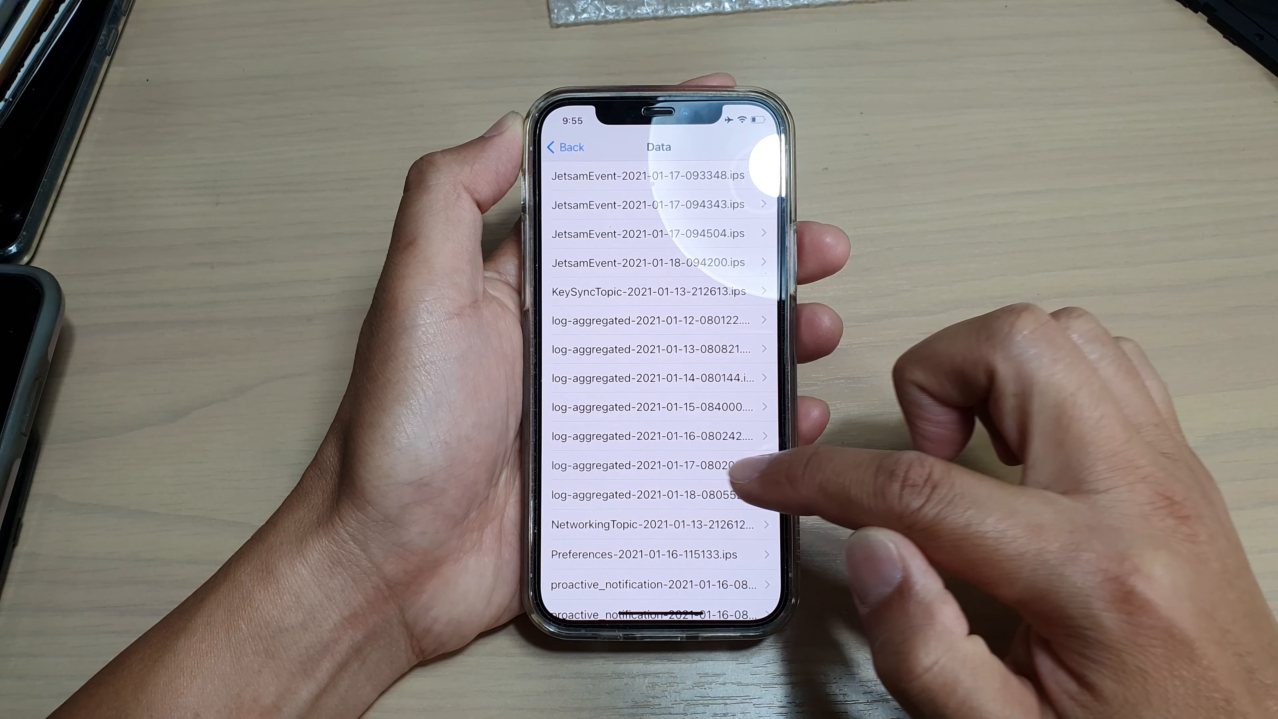
scroll("down", 3)
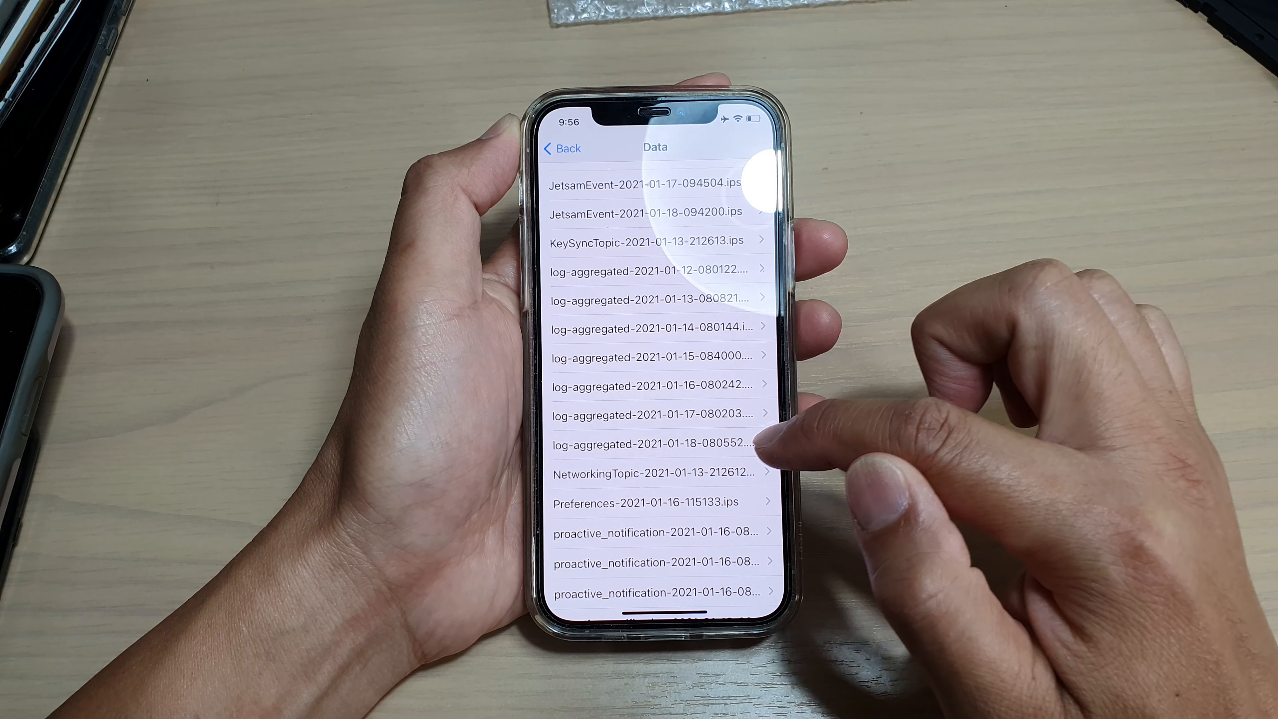
View the raw contents of log-aggregated-2021-01-18 and read down through its entries.
left_click(653, 444)
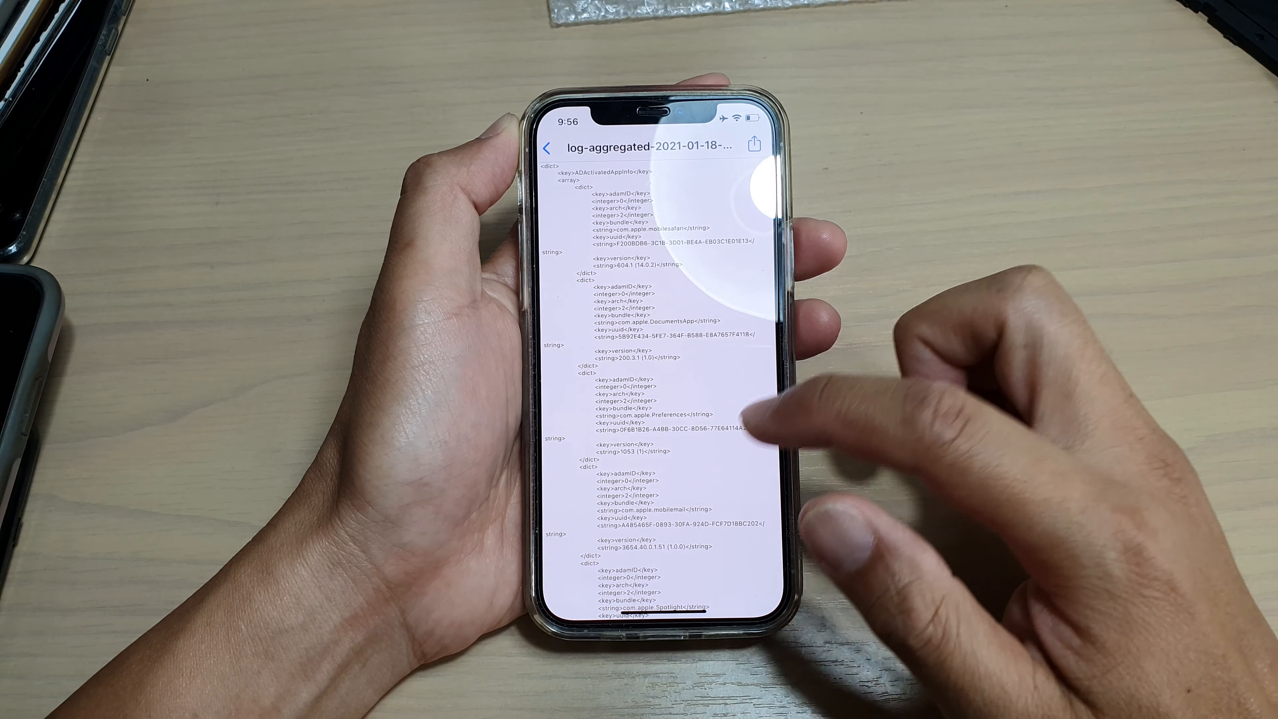
scroll("down", 3)
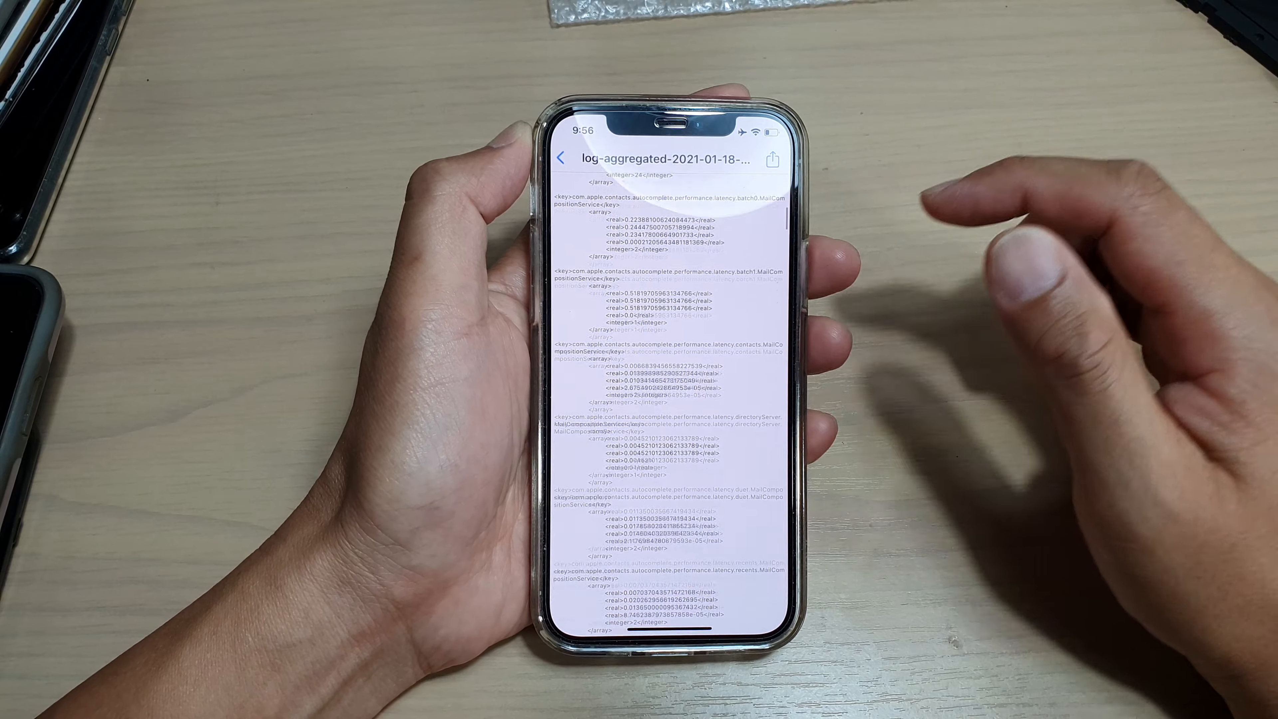
scroll("down", 3)
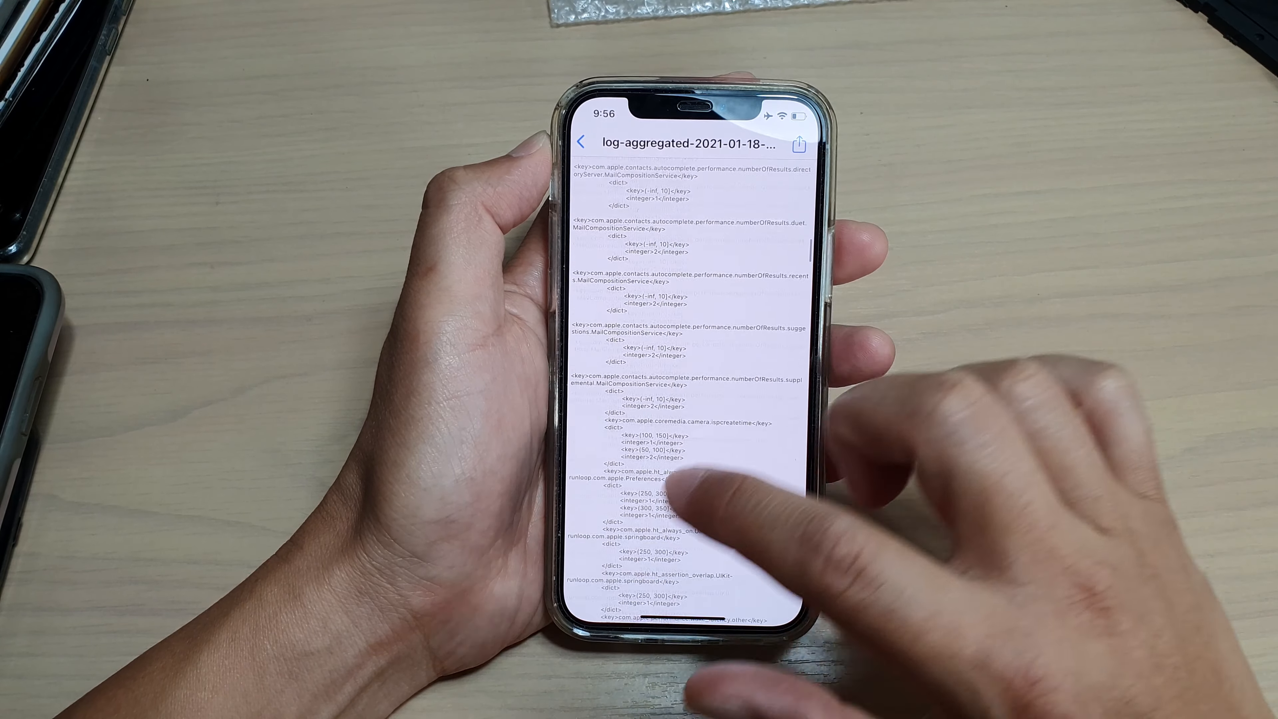
scroll("down", 3)
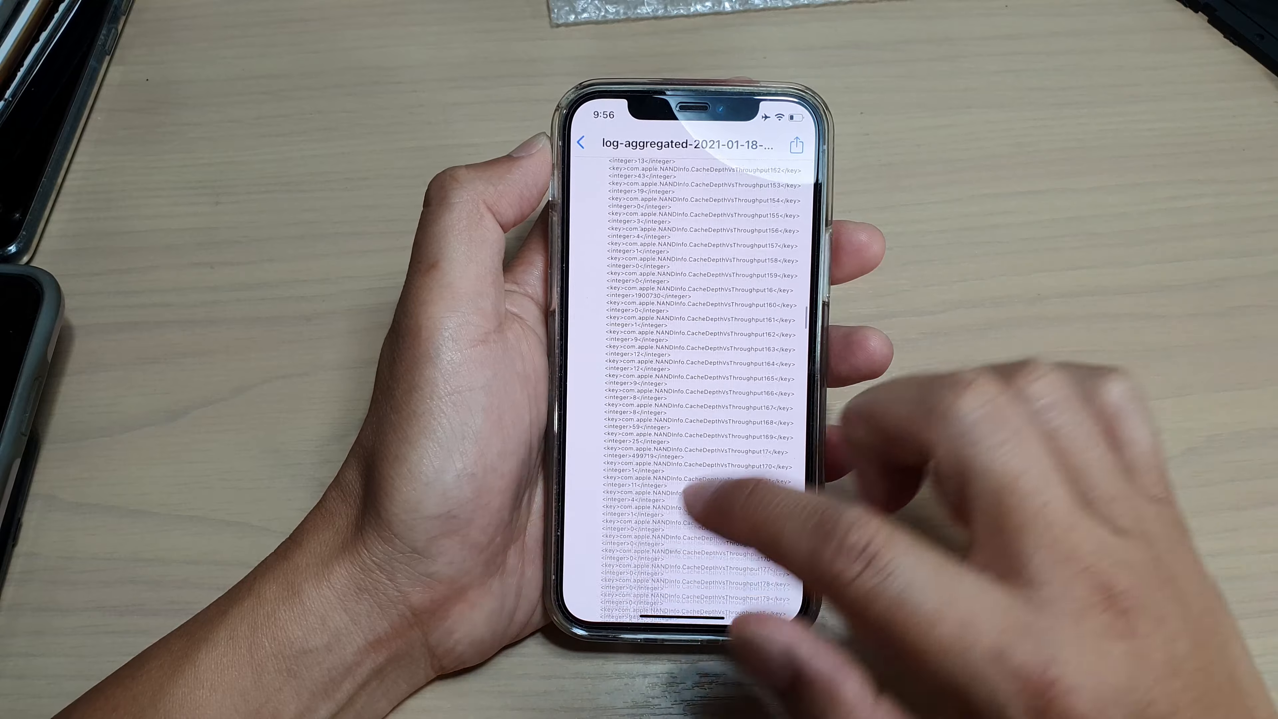
scroll("down", 3)
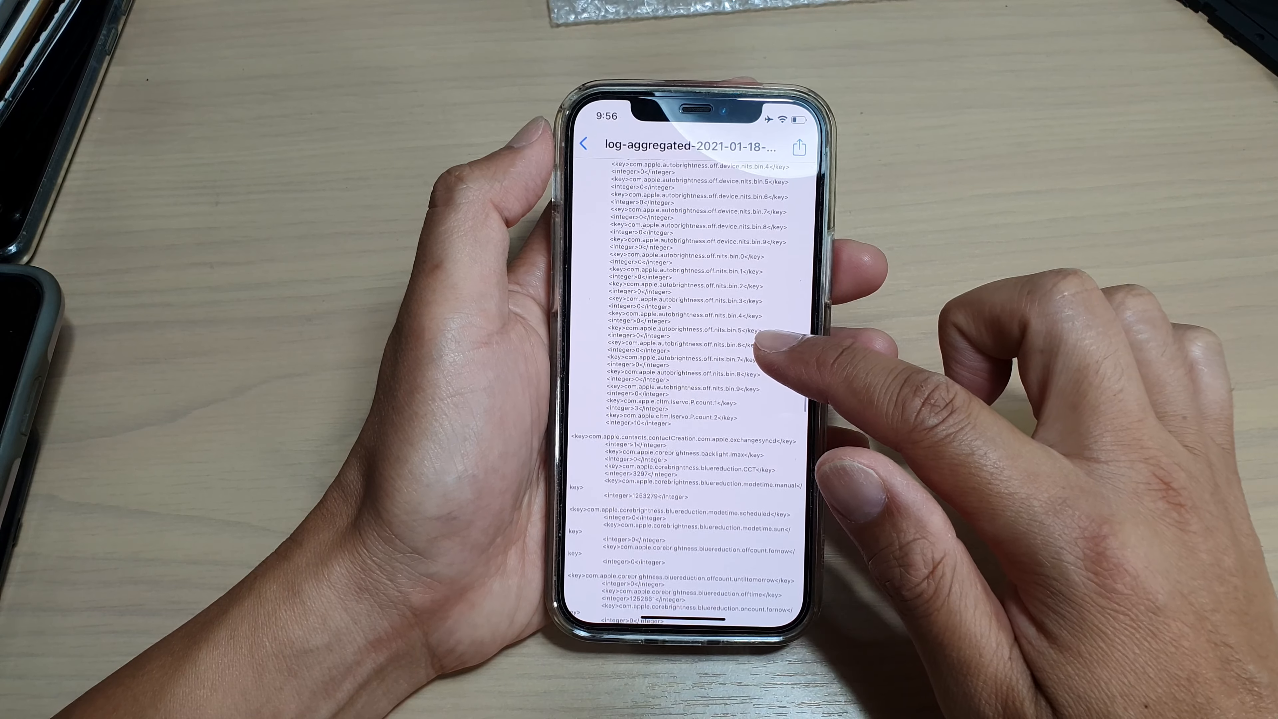
scroll("down", 3)
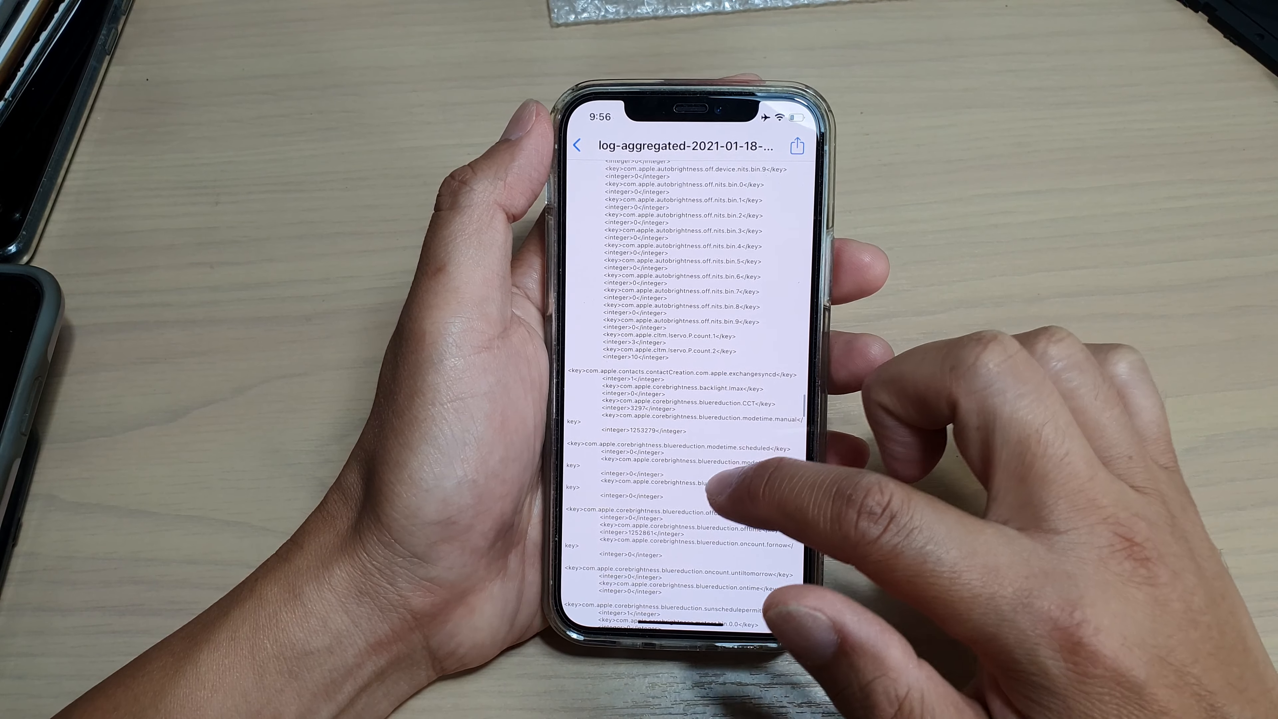
scroll("down", 3)
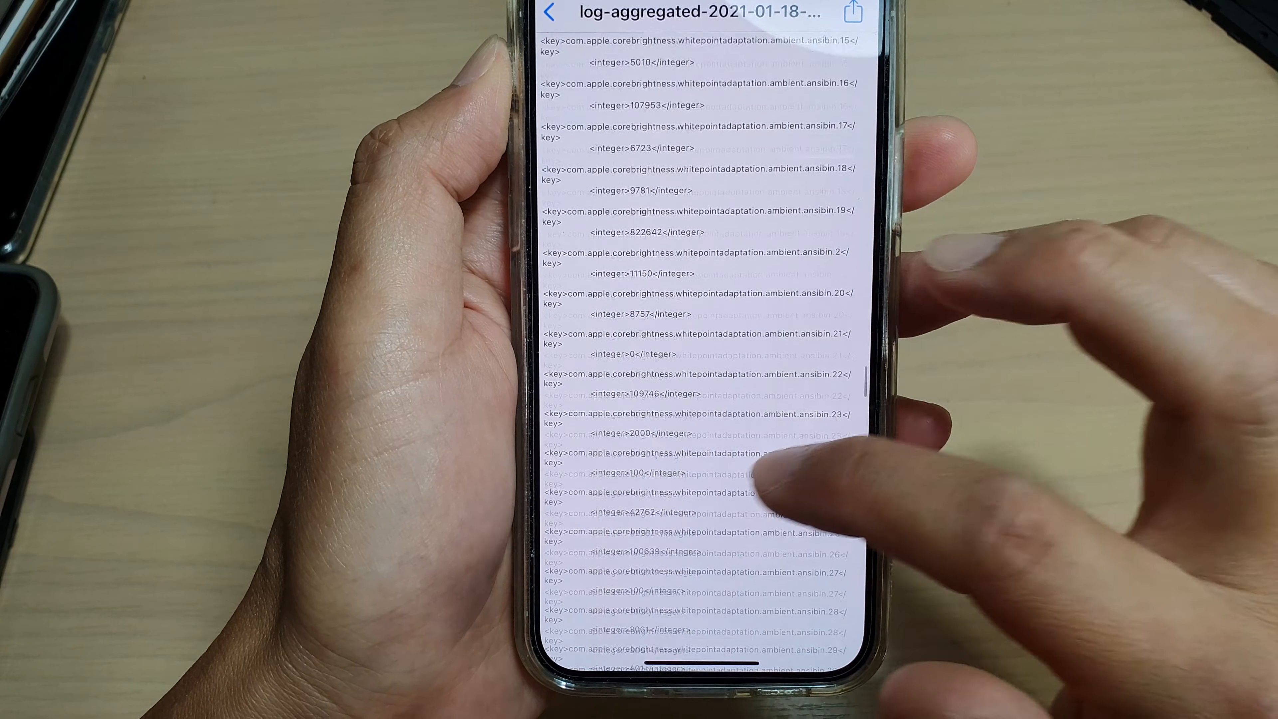
Reach the battery entries of the log, showing BatteryCycleCount and BatteryMaxFCC.
scroll("down", 3)
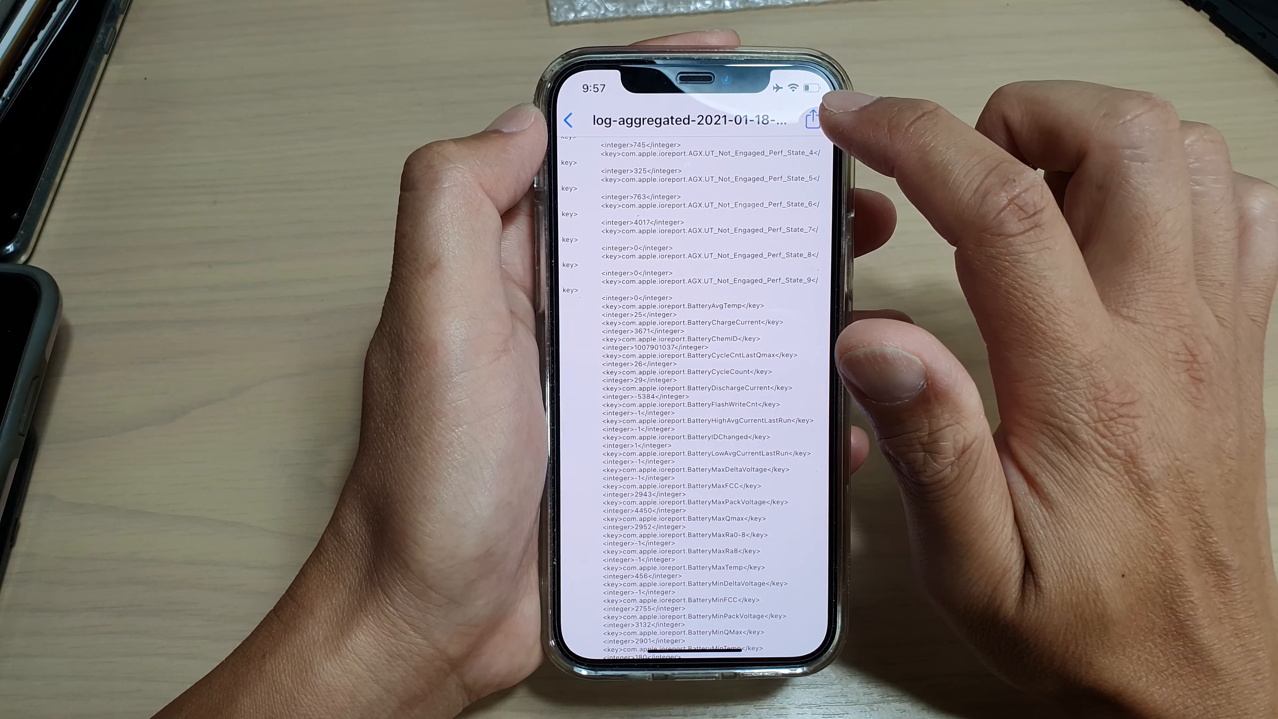
Share the log file via Mail and address it to the suggested recipient matching 'it'.
left_click(811, 119)
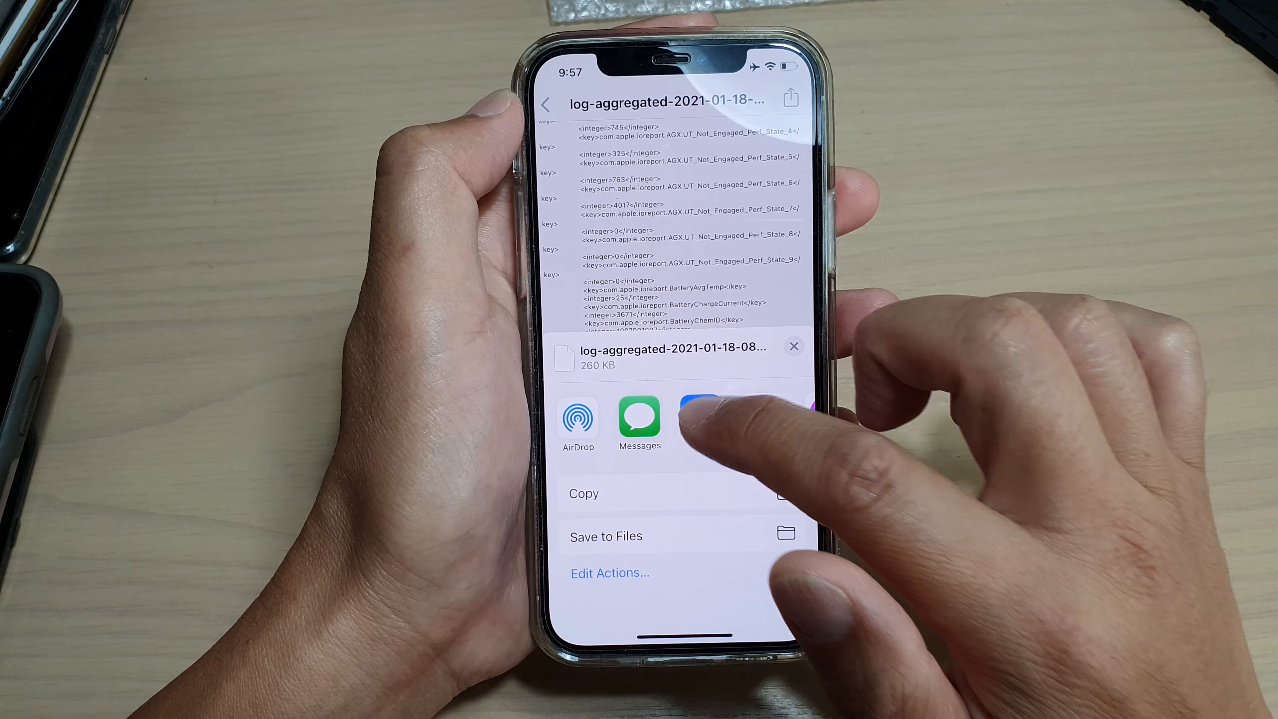
left_click(694, 415)
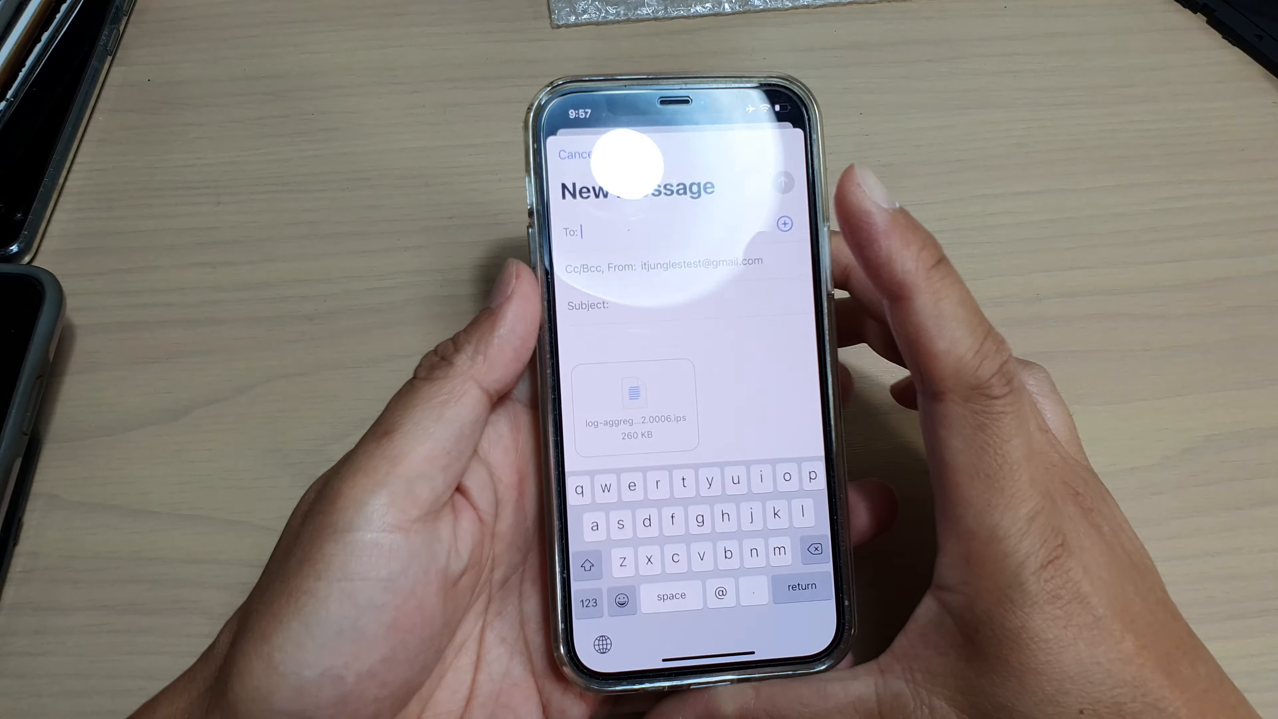
type("it")
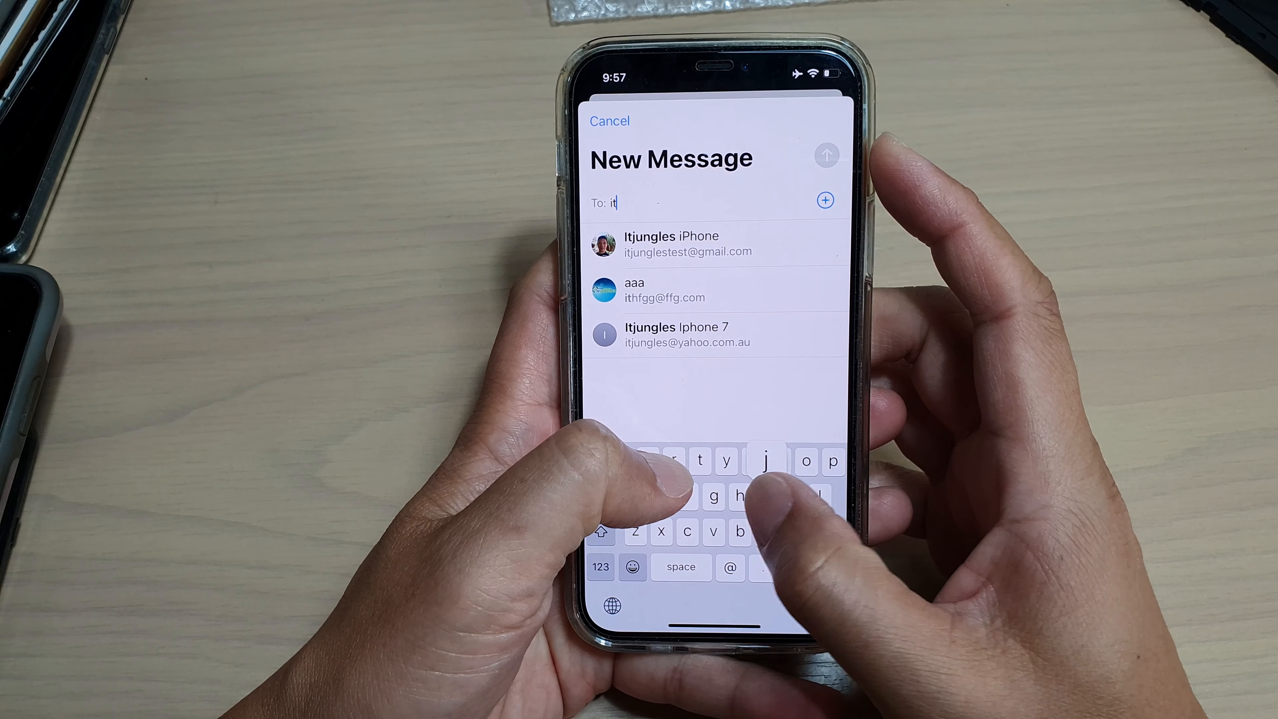
left_click(689, 243)
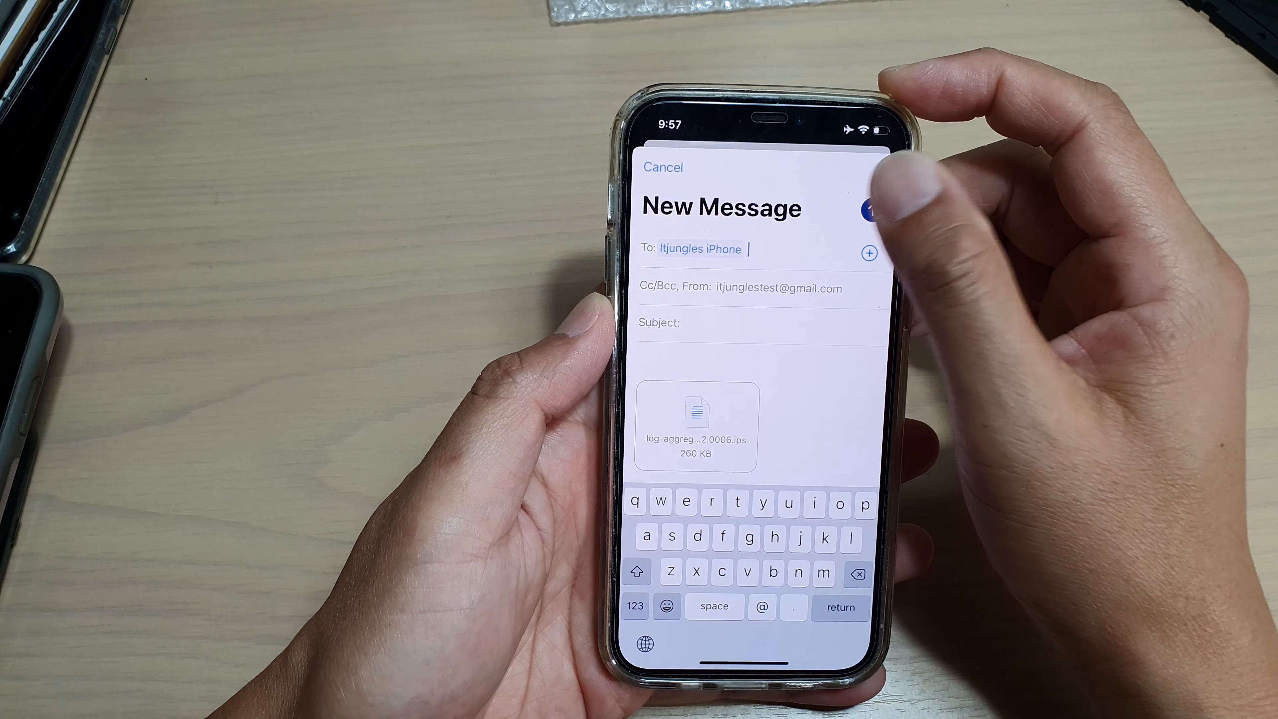
After the empty-subject alert, set the subject to 'Battery' and start searching 'cycleco'.
left_click(870, 211)
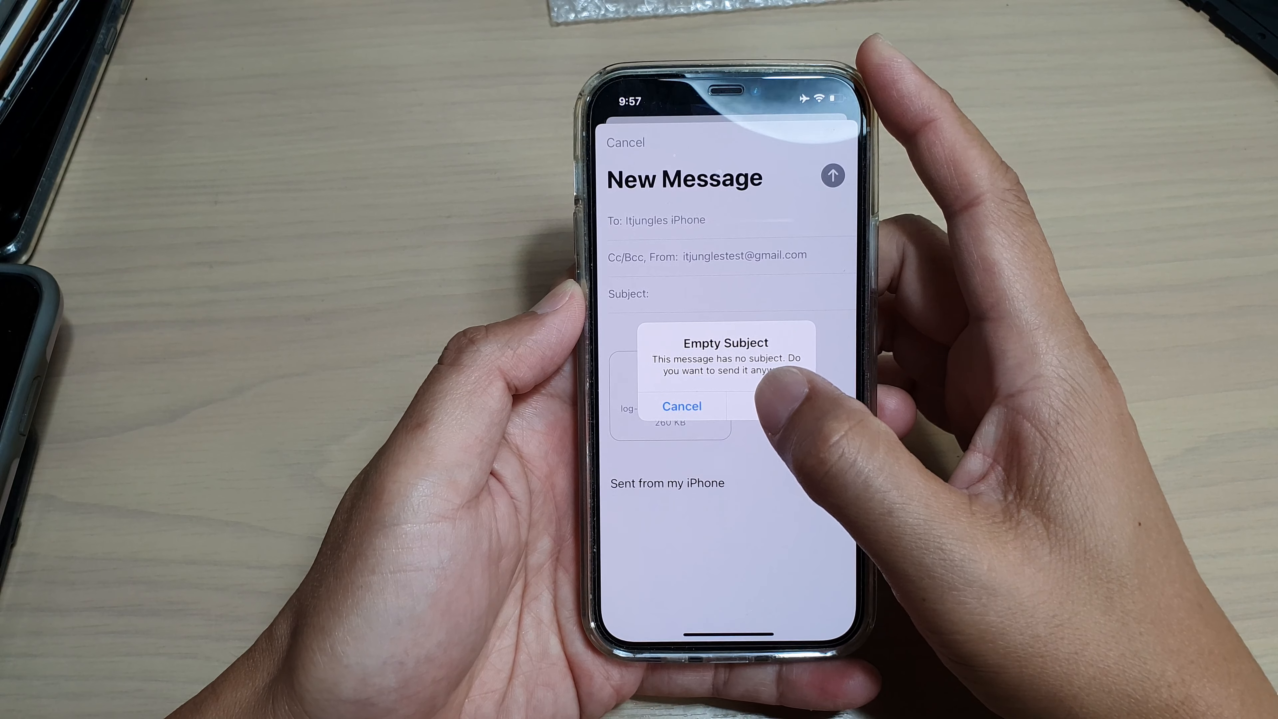
left_click(682, 406)
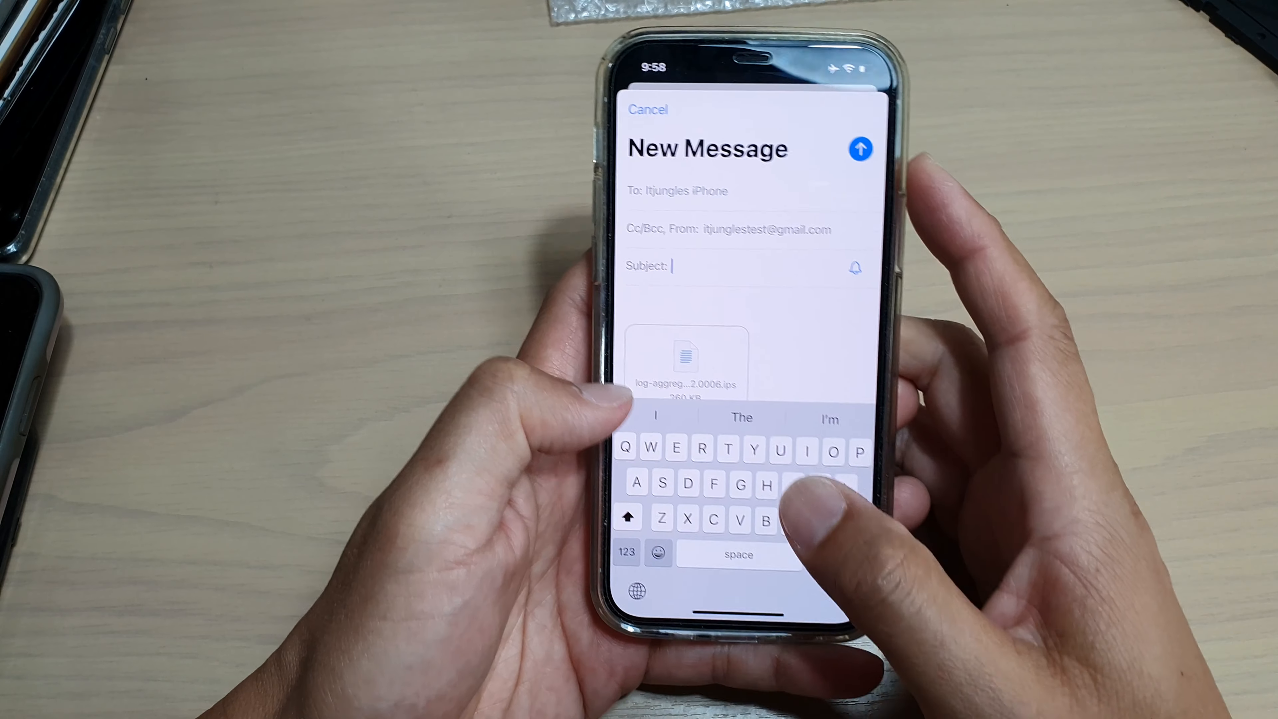
type("Battery")
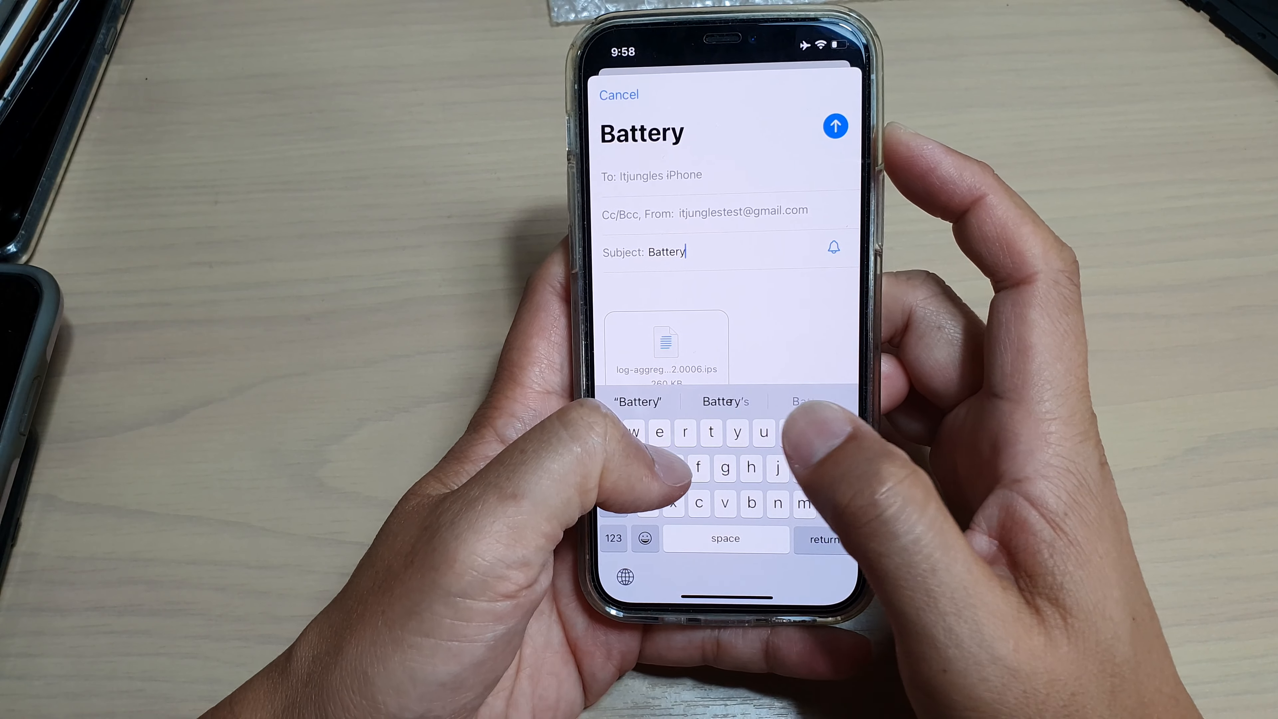
type("cycleco")
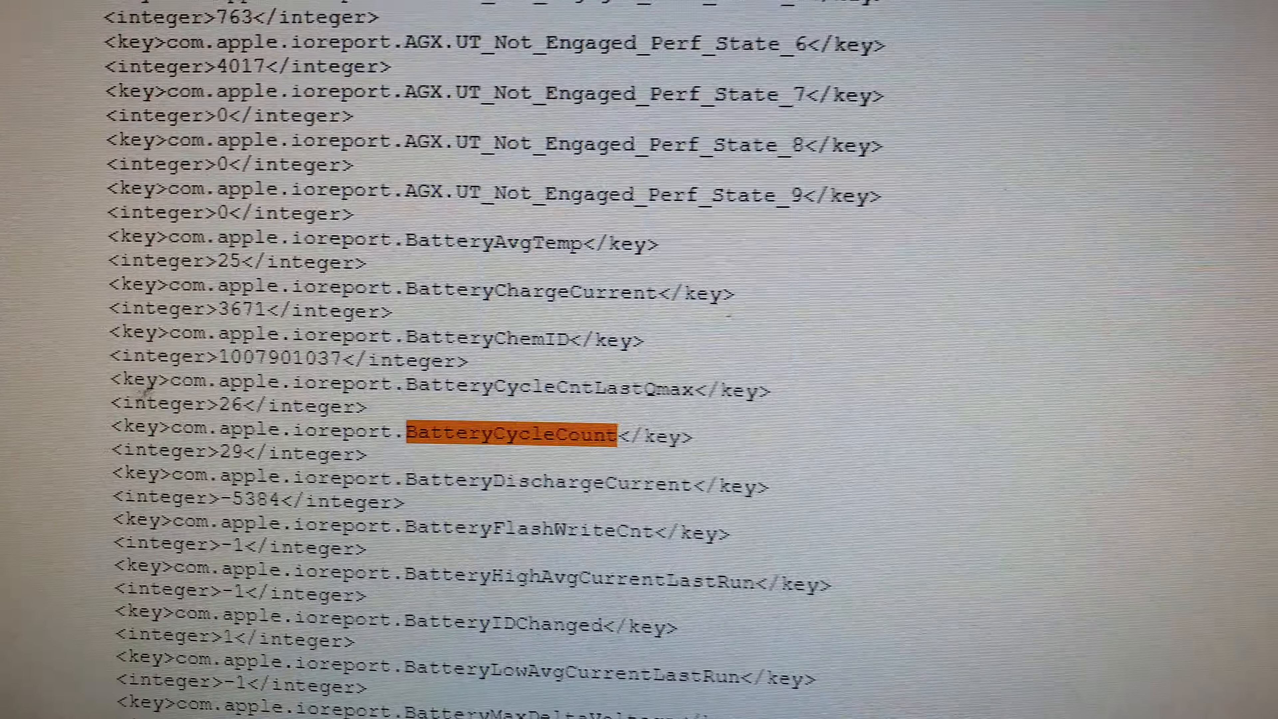
Find BatteryCycleCount in the log in Chrome and highlight its value 29.
scroll("down", 3)
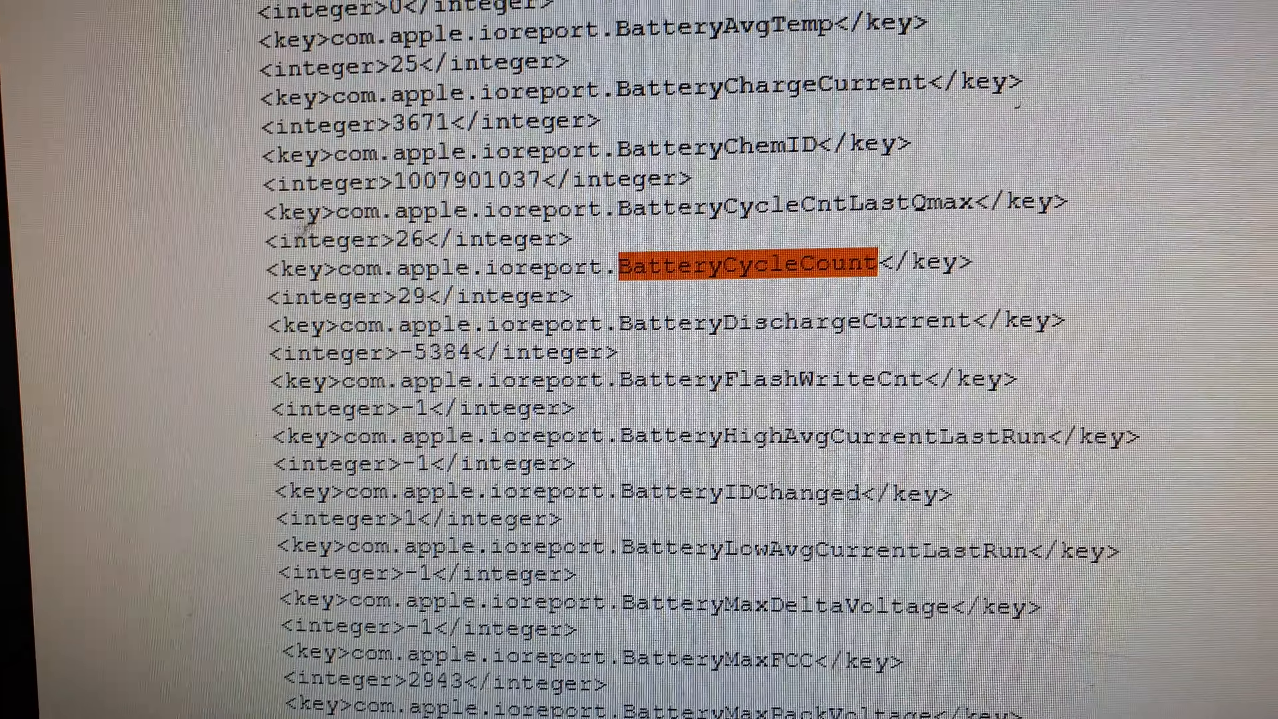
scroll("down", 3)
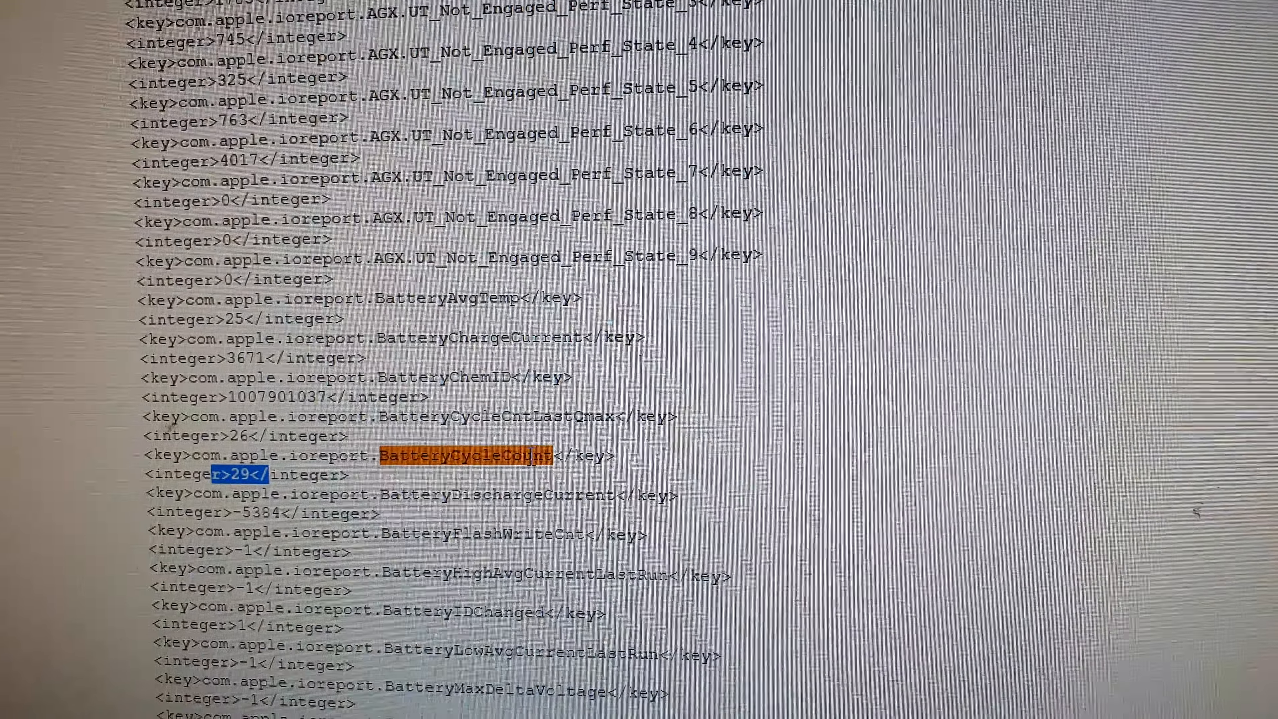
scroll("down", 3)
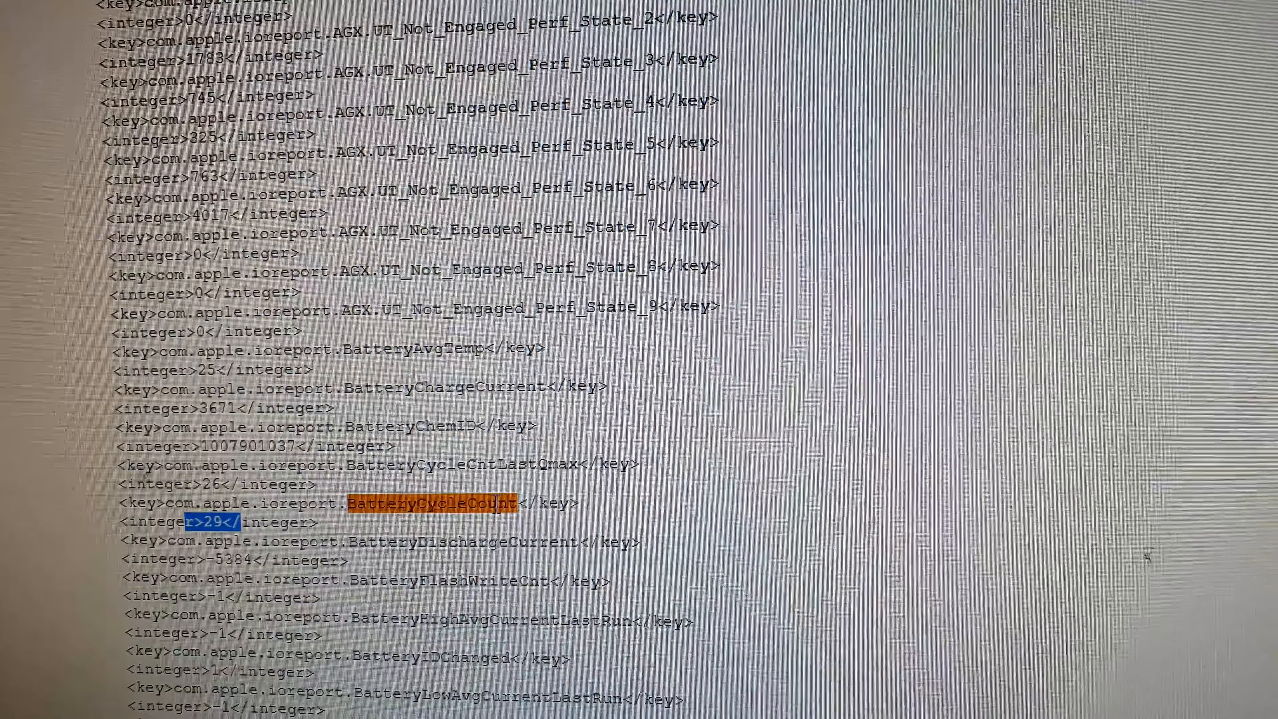
scroll("down", 3)
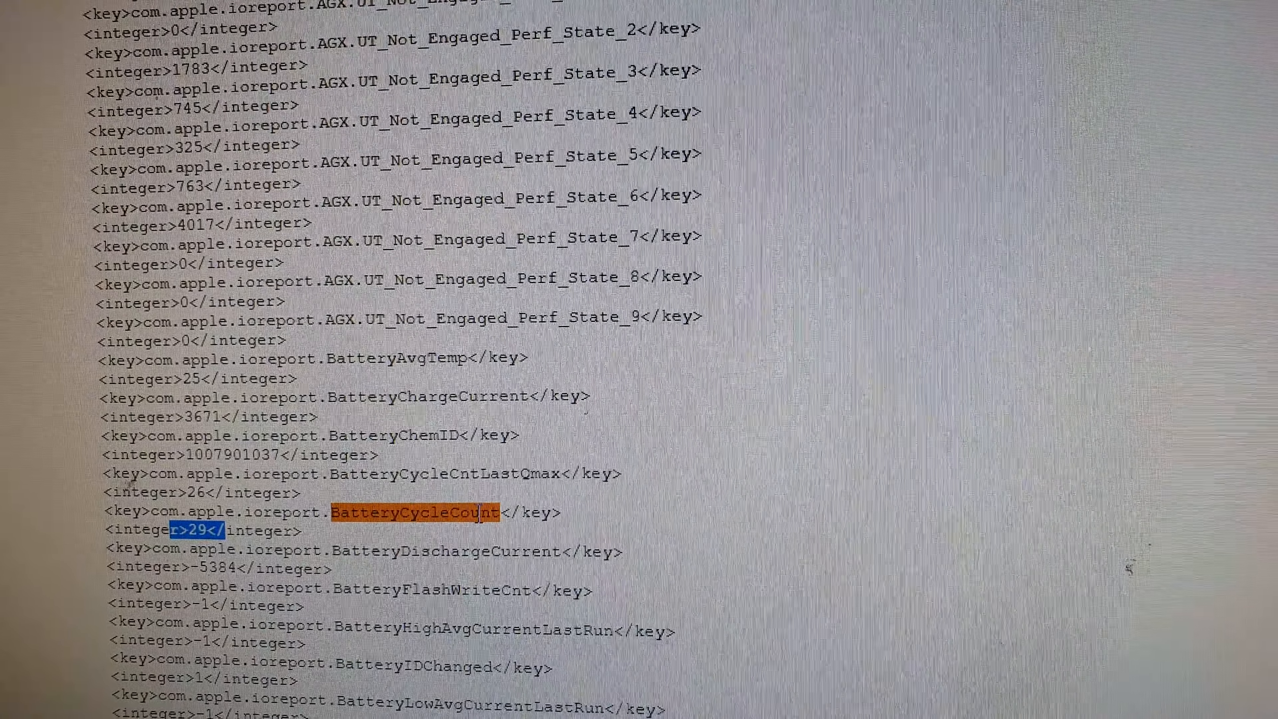